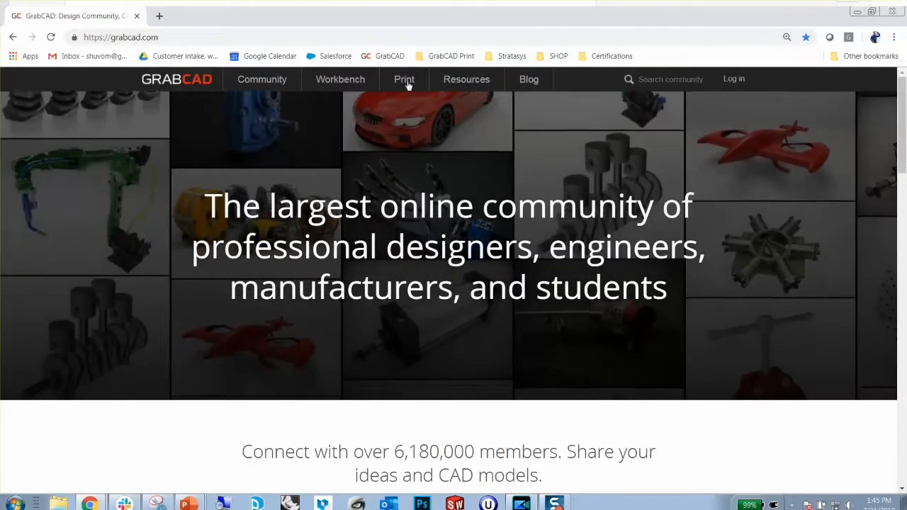
From grabcad.com's Print page, fill the free sign-up form with name Shuvom and submit it.
left_click(404, 79)
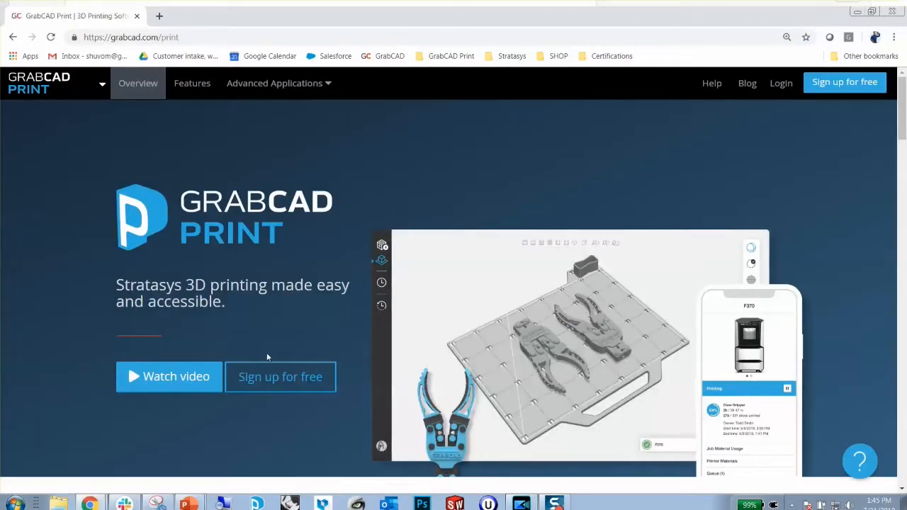
mouse_move(280, 377)
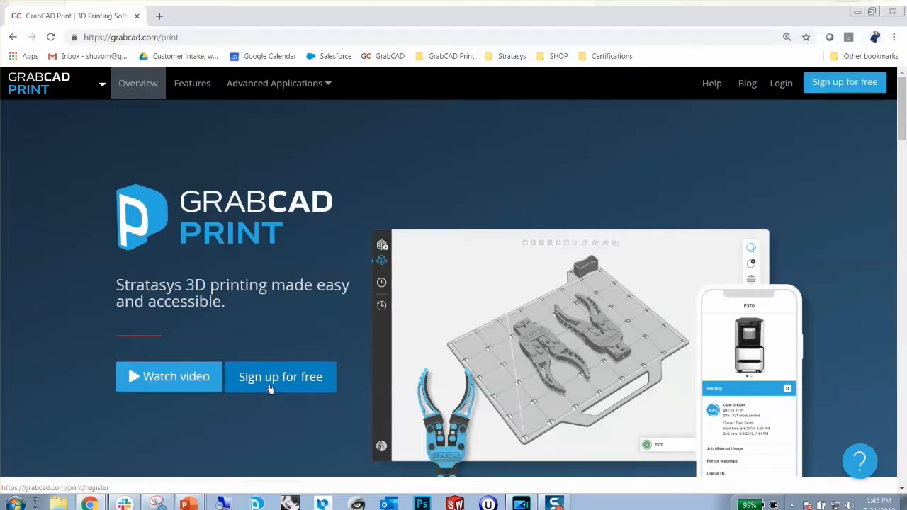
left_click(280, 376)
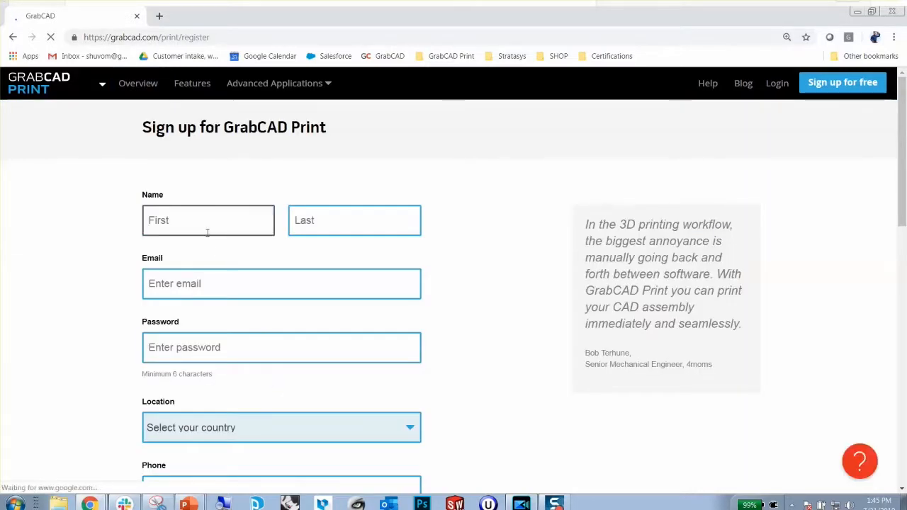
type("Shuvom")
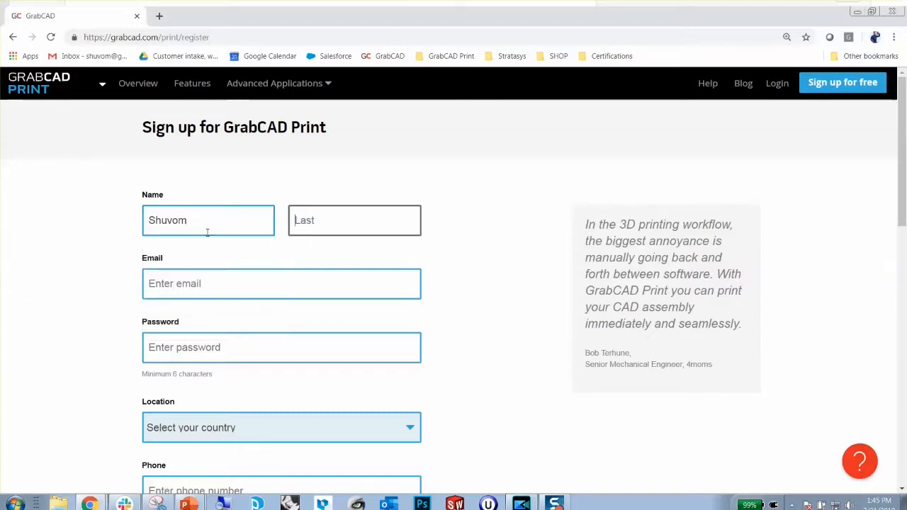
type("shuvom")
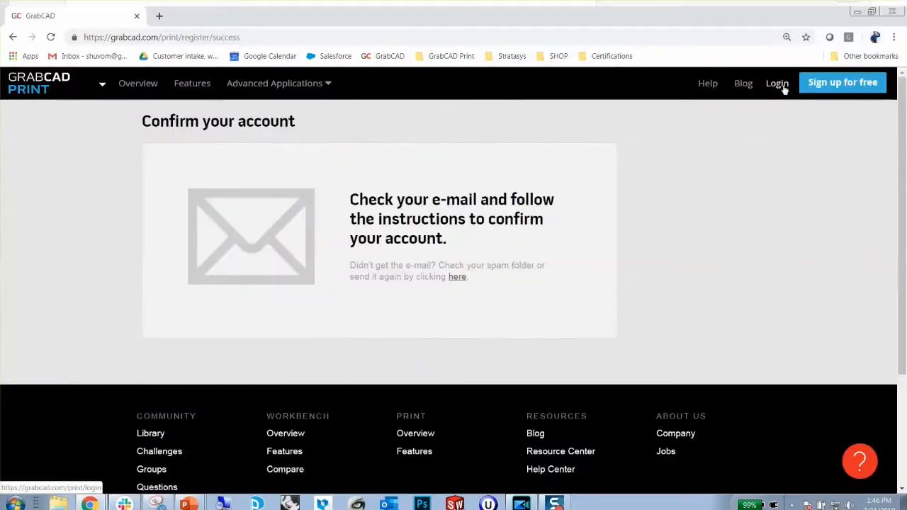
Log in to GrabCAD Print and scroll the downloads list to PolyJet Job Manager.
left_click(777, 83)
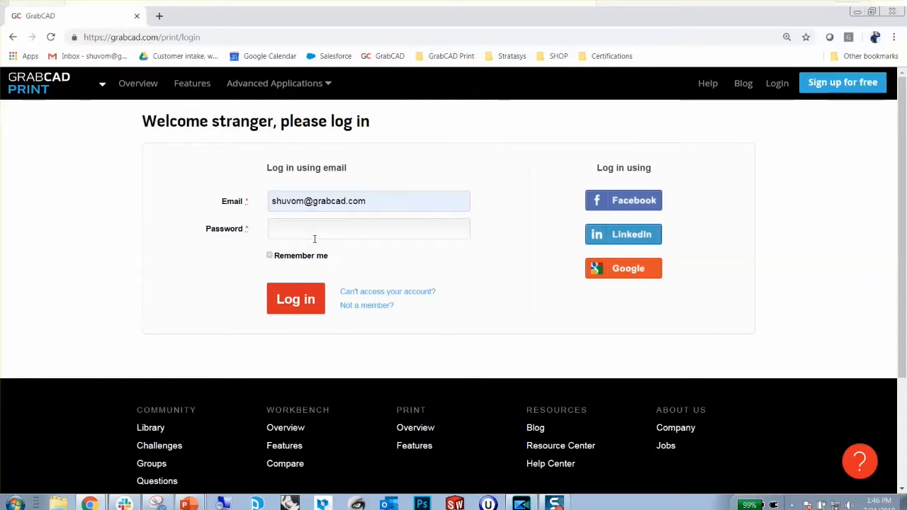
left_click(295, 298)
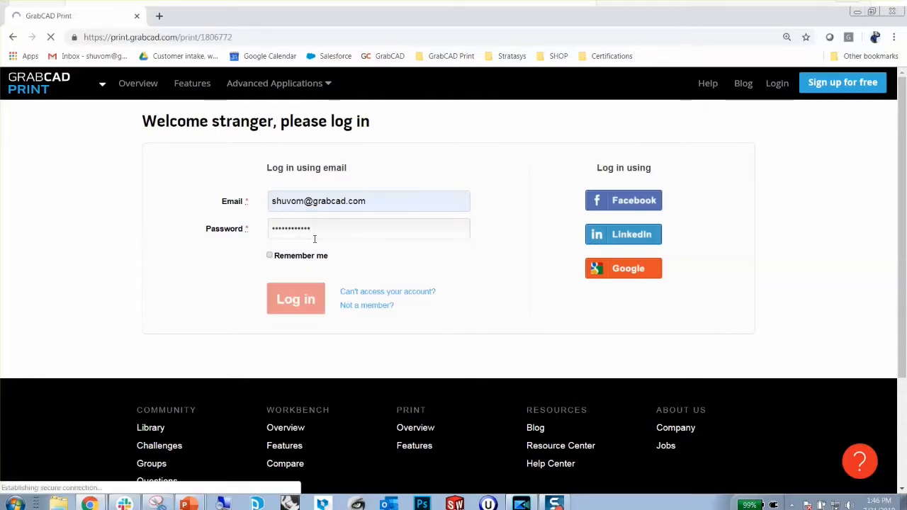
left_click(296, 298)
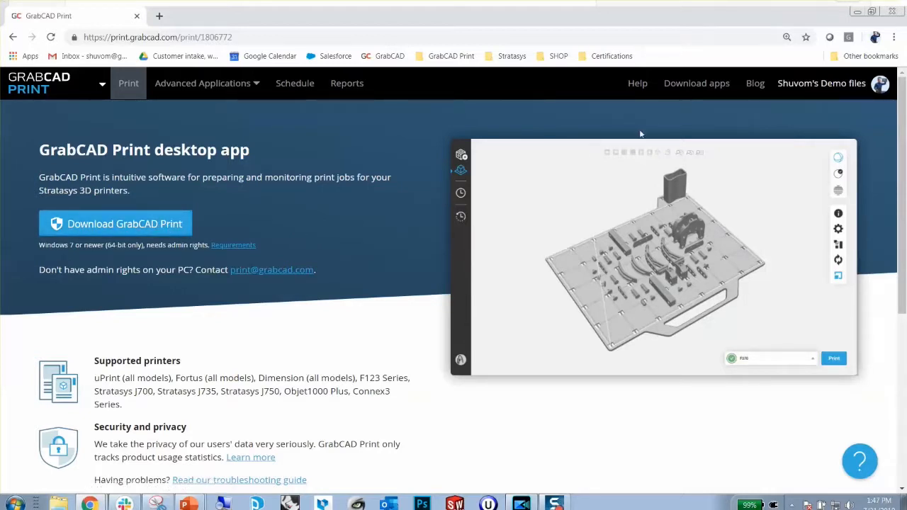
left_click(697, 82)
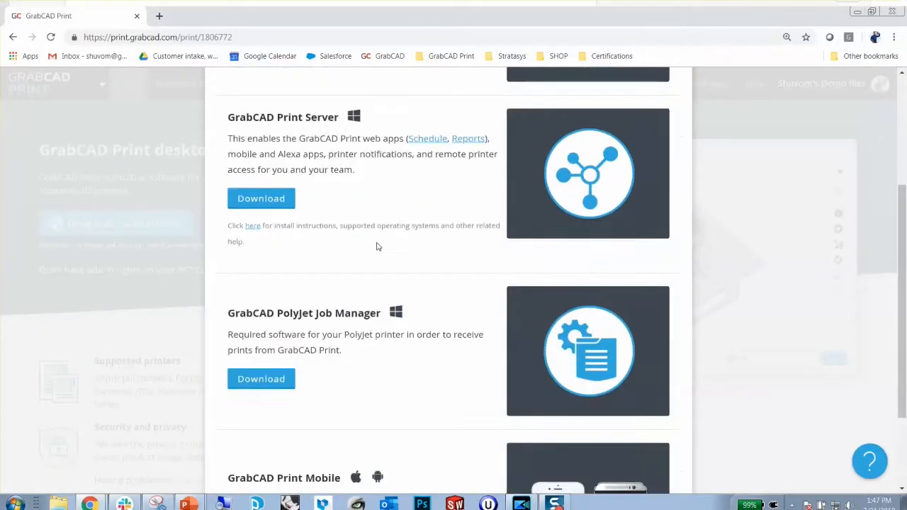
scroll("down", 3)
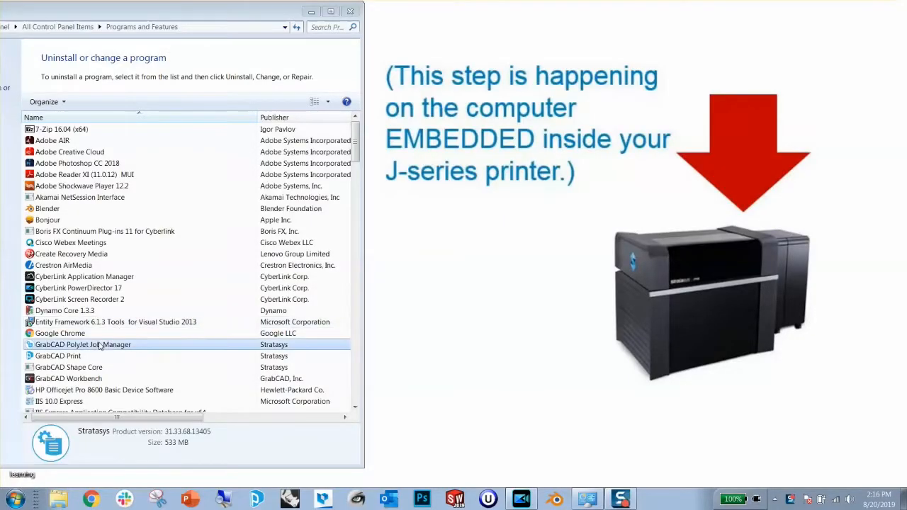
Uninstall GrabCAD PolyJet Job Manager from Programs and Features and dismiss the success dialog.
right_click(82, 345)
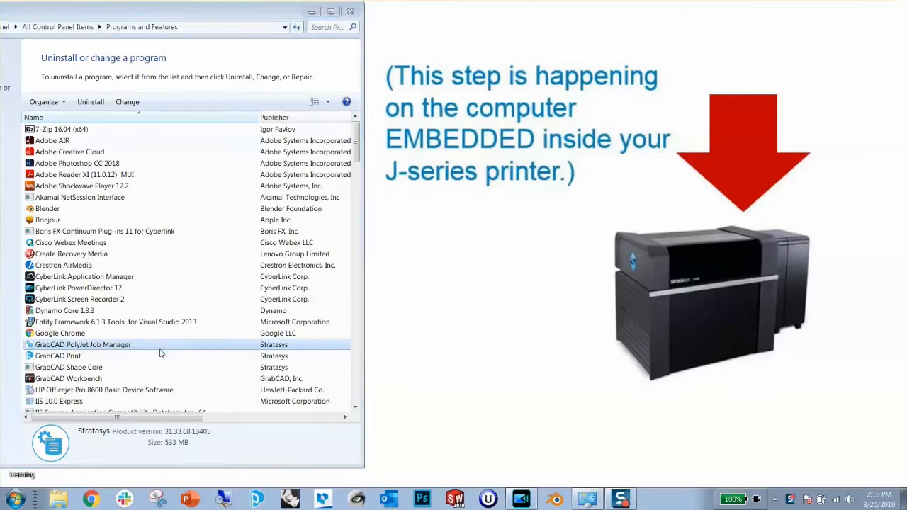
left_click(90, 102)
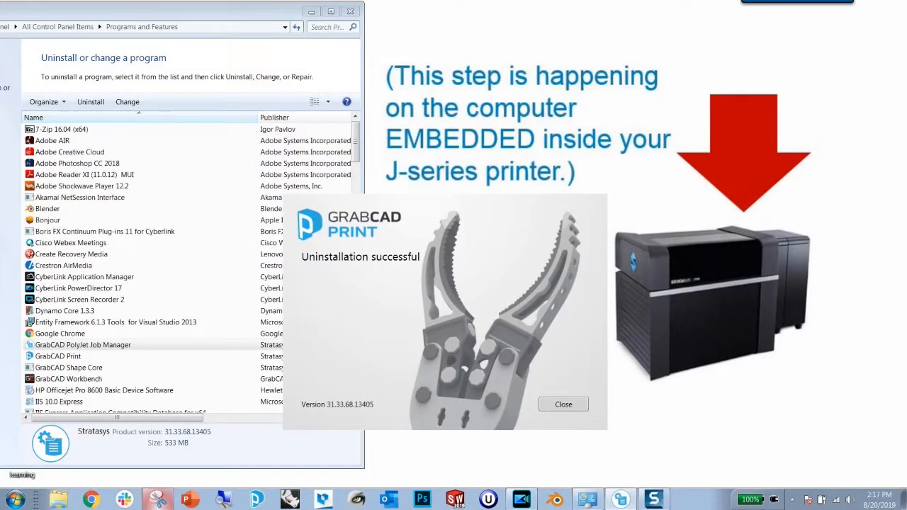
left_click(563, 404)
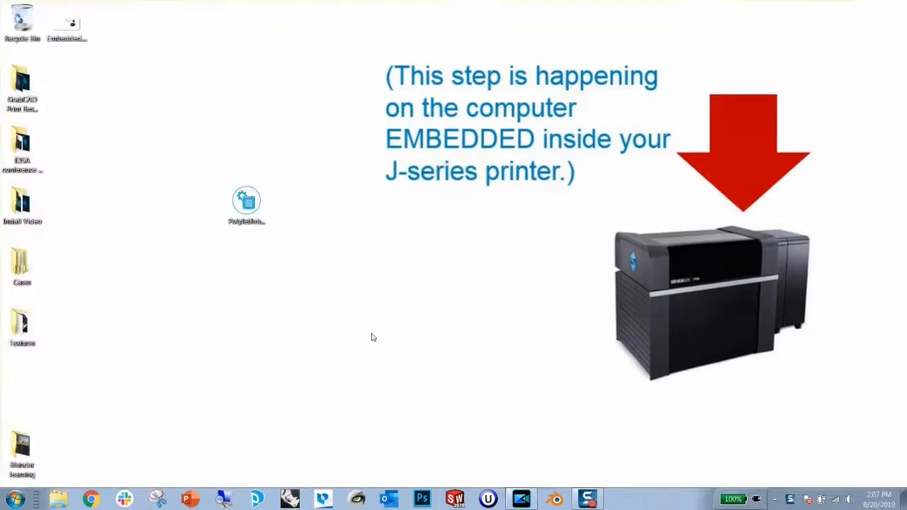
Launch PolyJetJobManagerInstaller.exe and confirm that it should run.
left_click(247, 202)
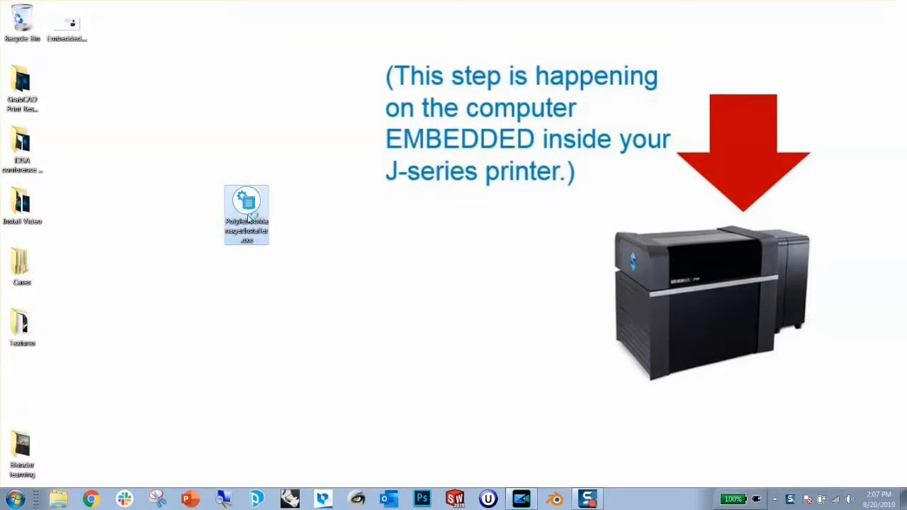
double_click(246, 205)
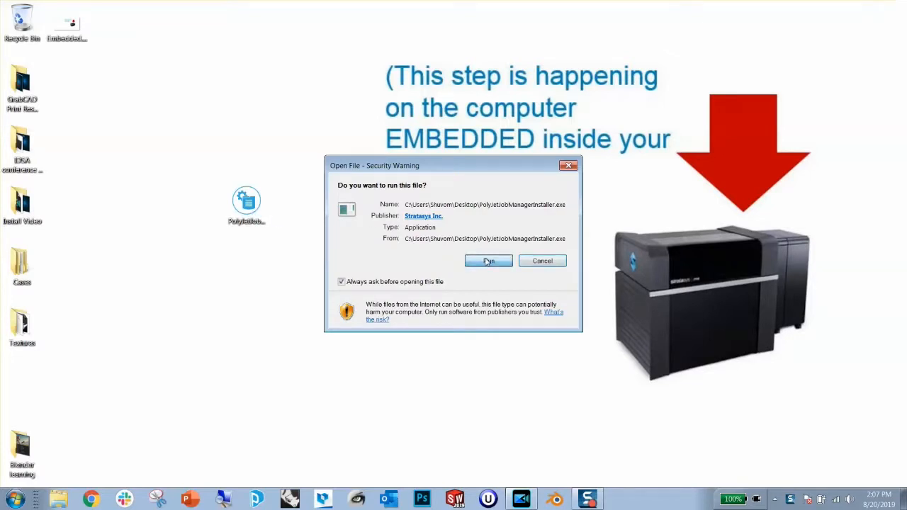
left_click(488, 260)
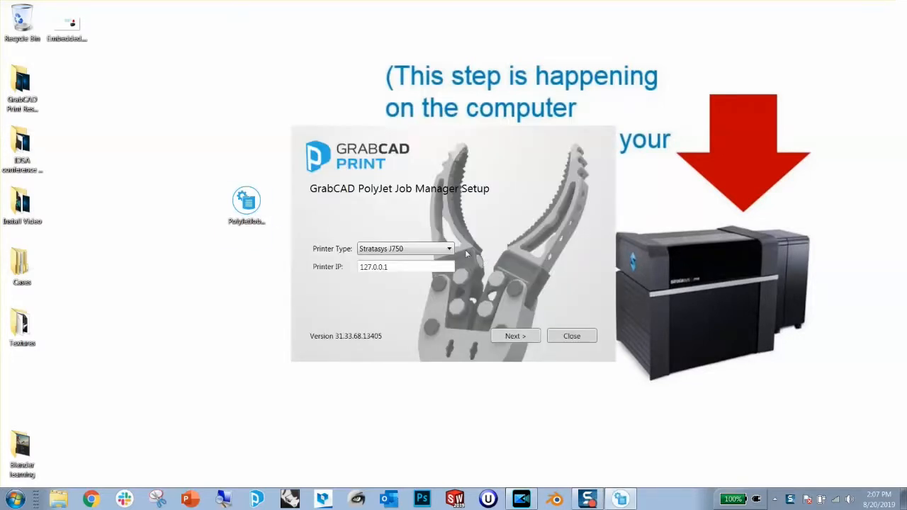
Choose Stratasys J750 as printer type, accept the license terms and start installation.
left_click(449, 248)
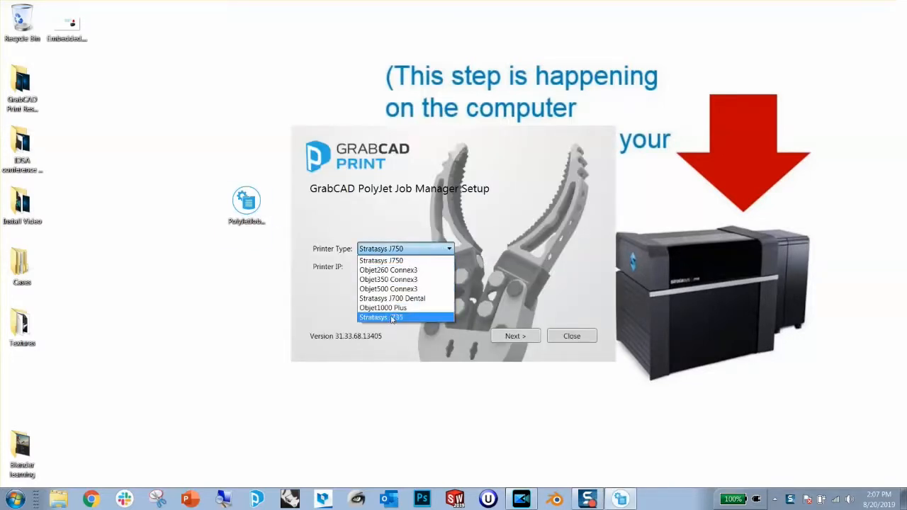
left_click(381, 261)
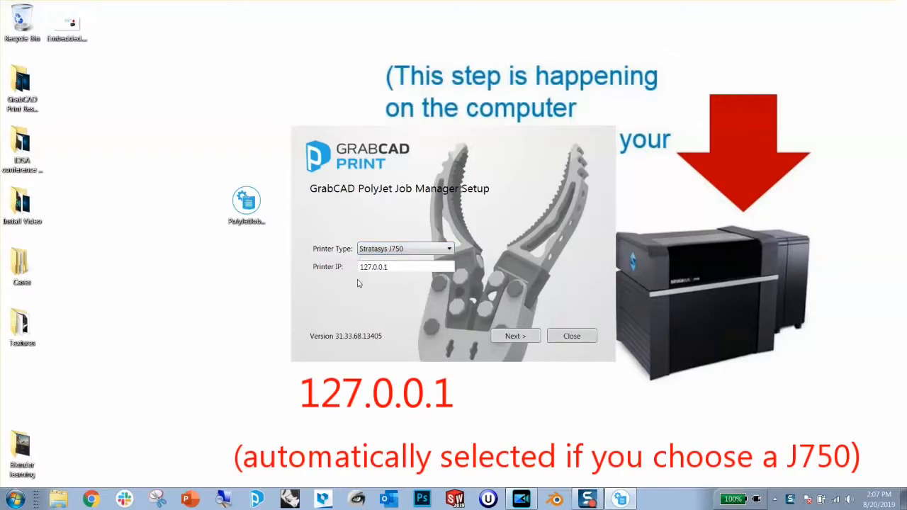
mouse_move(487, 333)
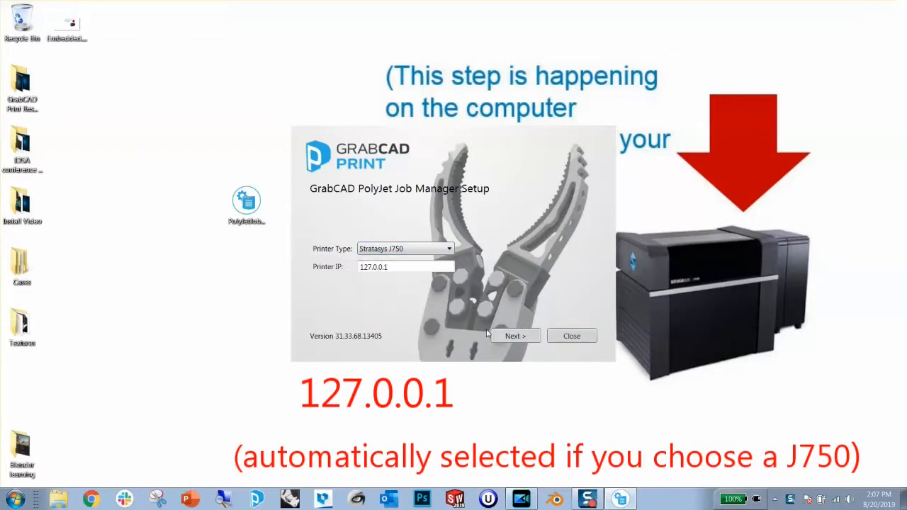
left_click(515, 335)
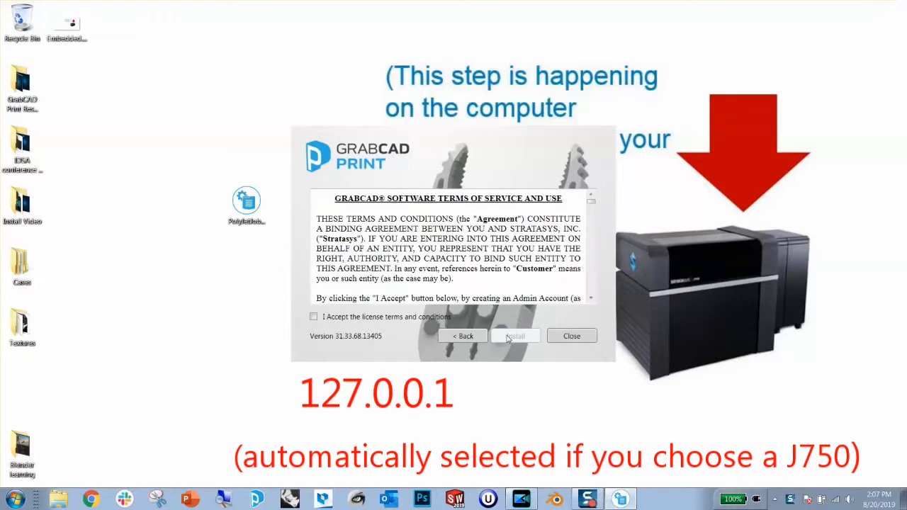
left_click(313, 316)
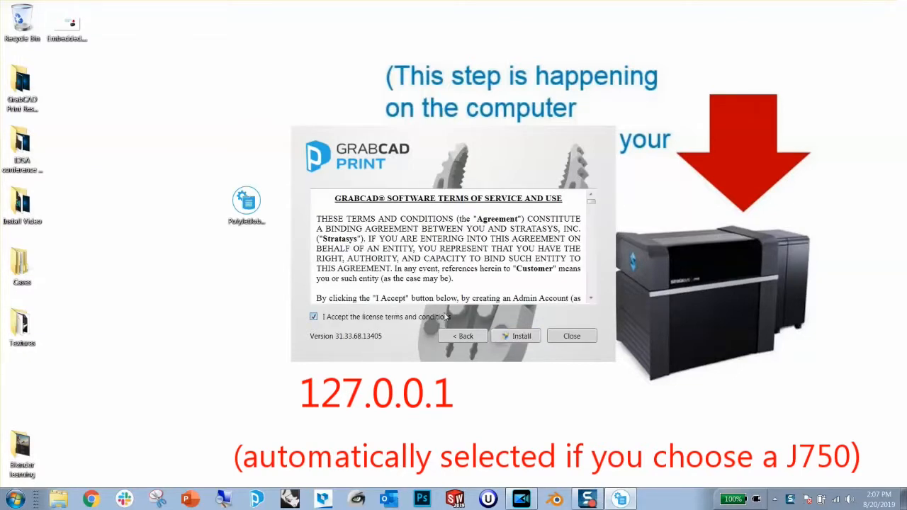
left_click(516, 336)
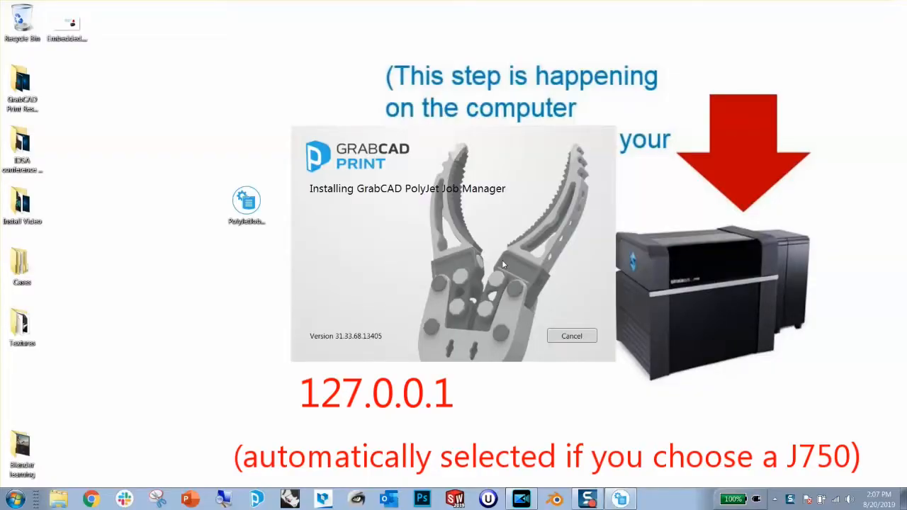
mouse_move(600, 278)
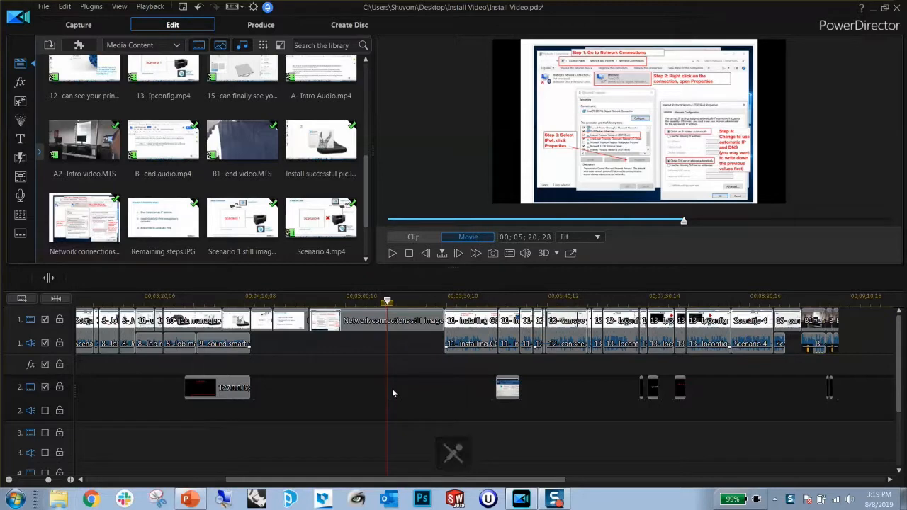
Go from the Start menu to the Control Panel's Network and Sharing Center.
left_click(11, 499)
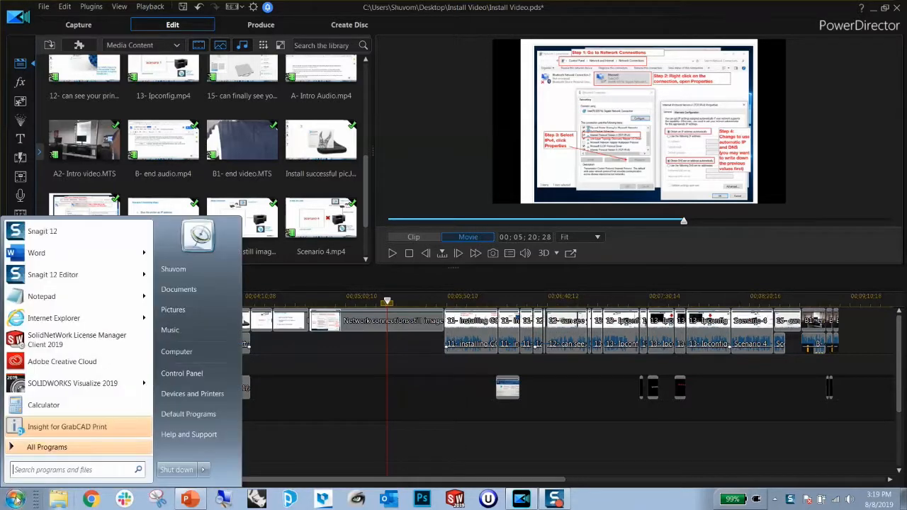
left_click(182, 374)
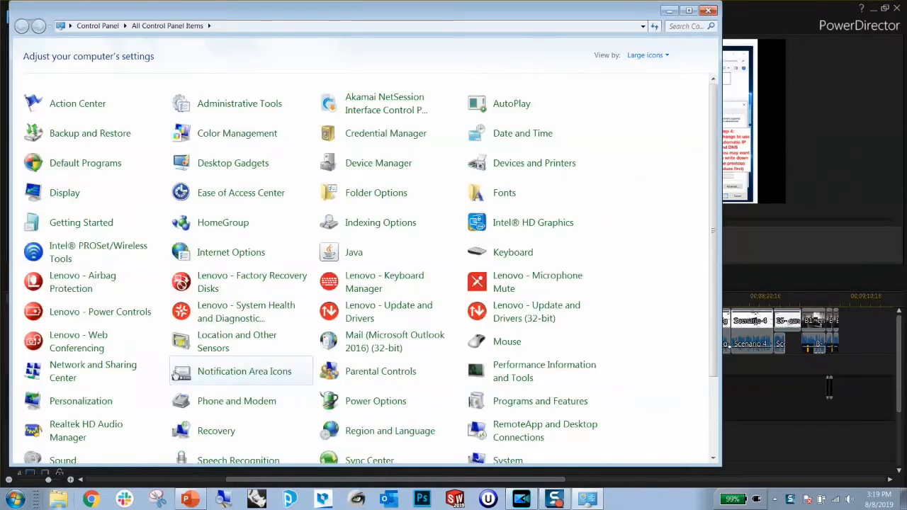
scroll("down", 3)
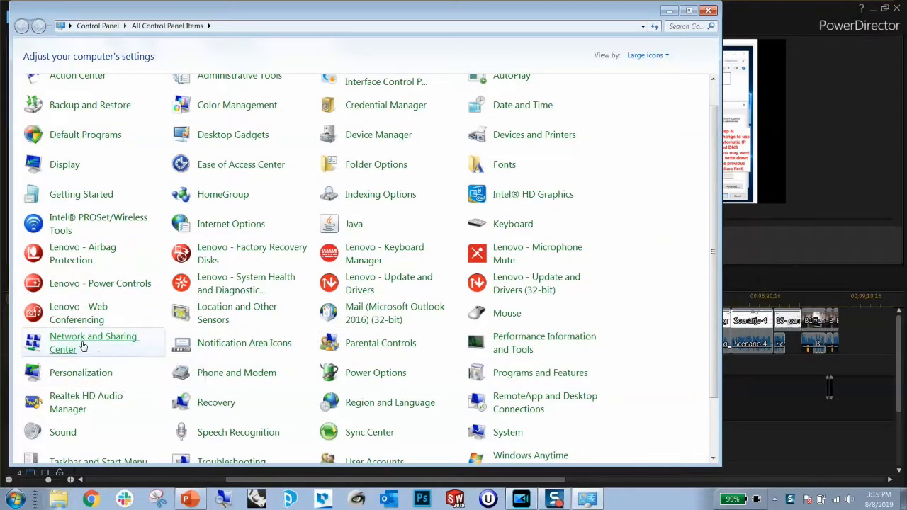
left_click(93, 343)
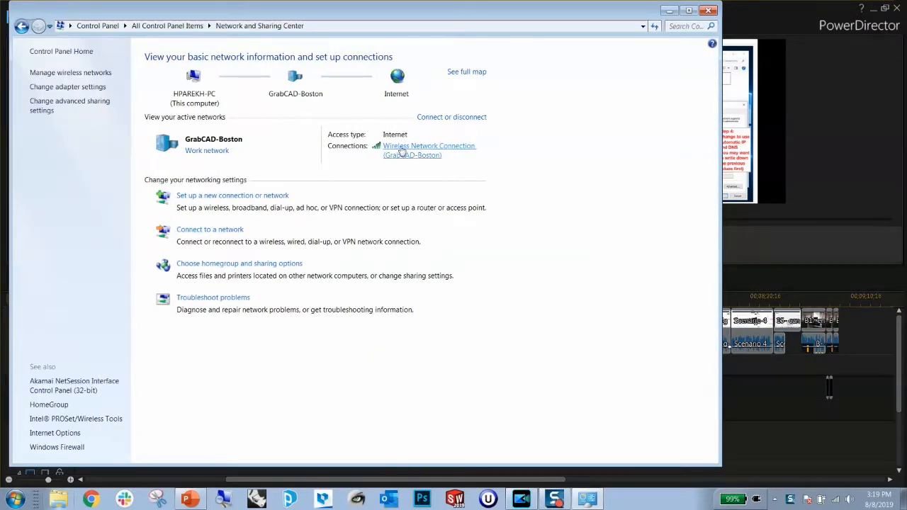
mouse_move(418, 153)
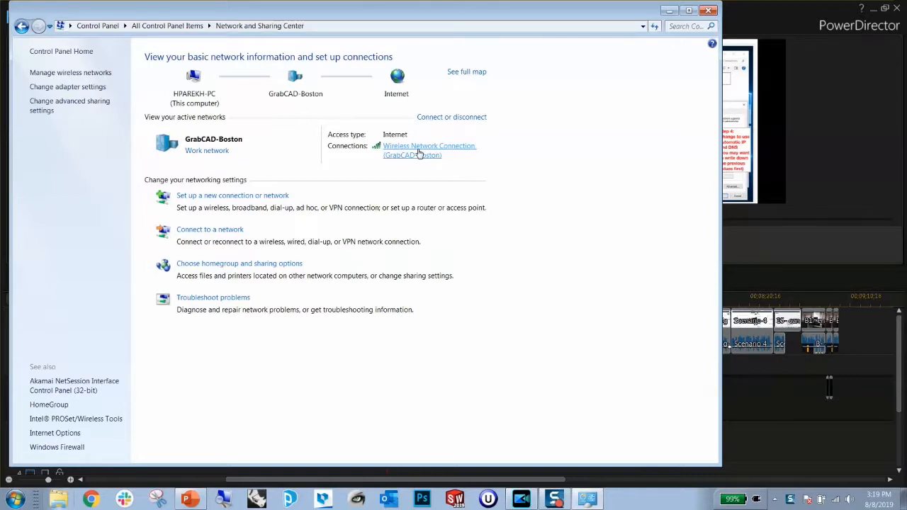
Review the wireless connection's IPv4 properties, then cancel and close without changes.
left_click(429, 145)
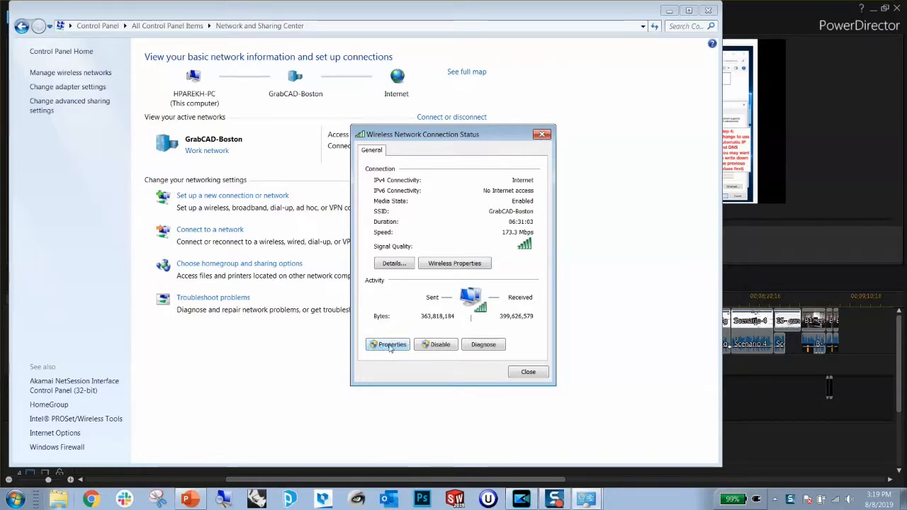
left_click(387, 345)
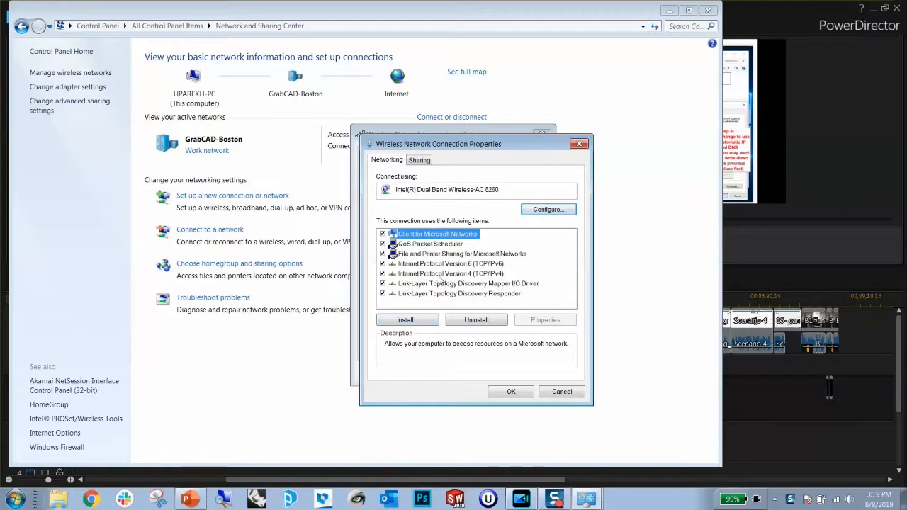
left_click(451, 274)
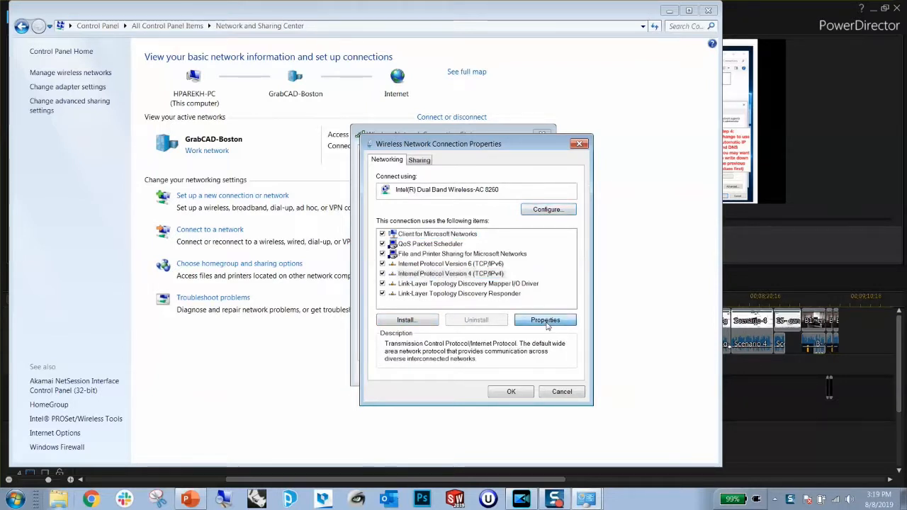
left_click(545, 320)
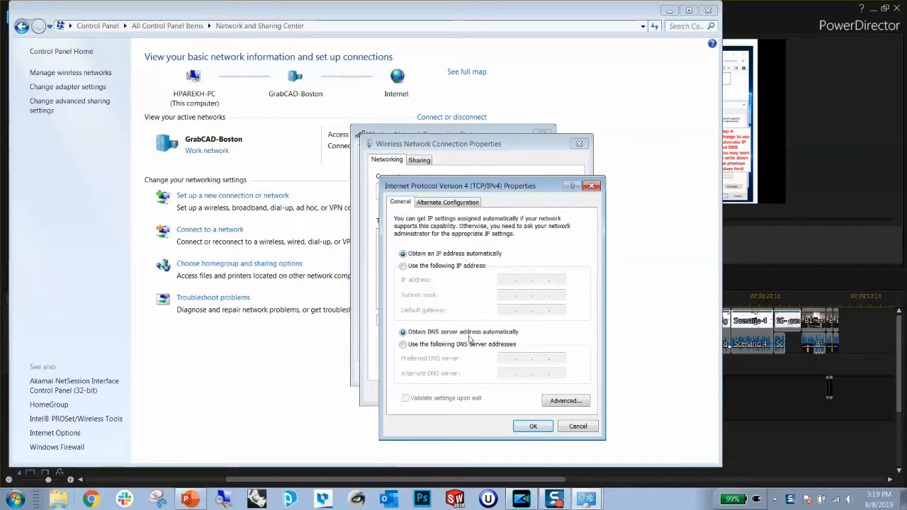
mouse_move(475, 394)
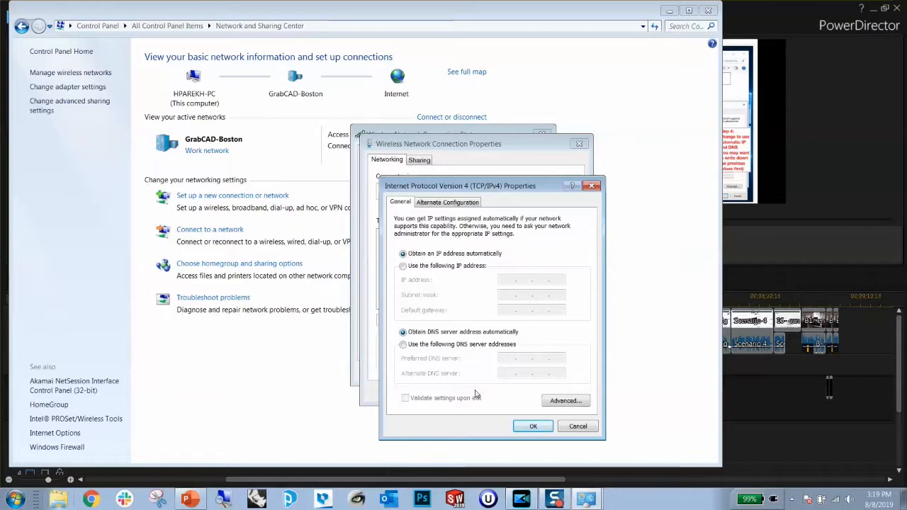
left_click(533, 426)
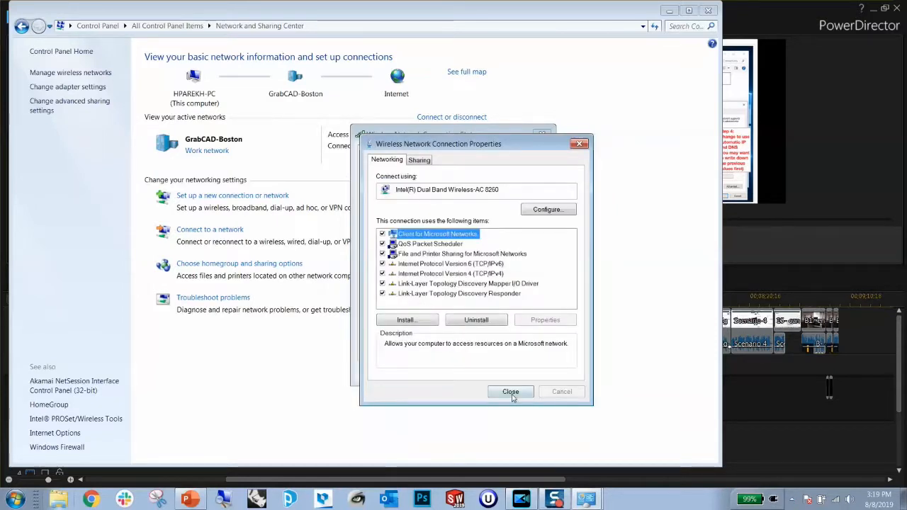
left_click(510, 391)
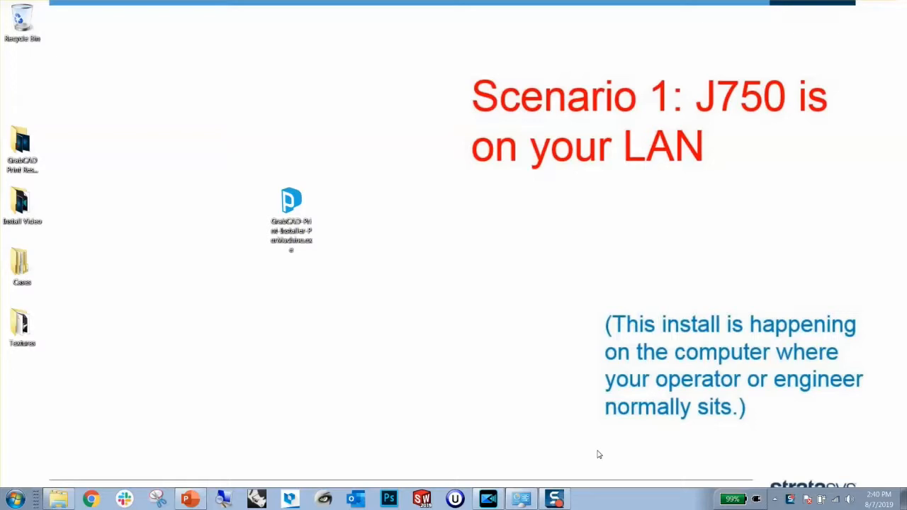
Run the GrabCAD Print installer, accept the license terms and start installing.
left_click(290, 205)
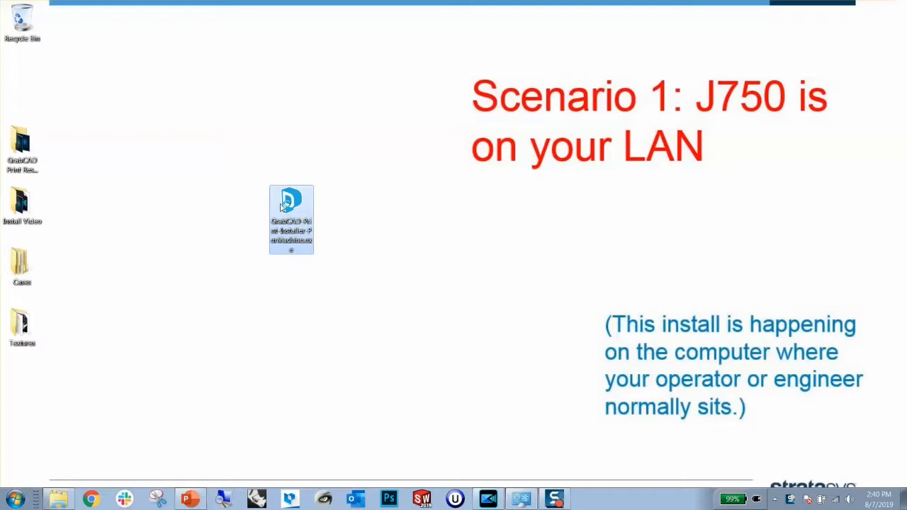
double_click(291, 219)
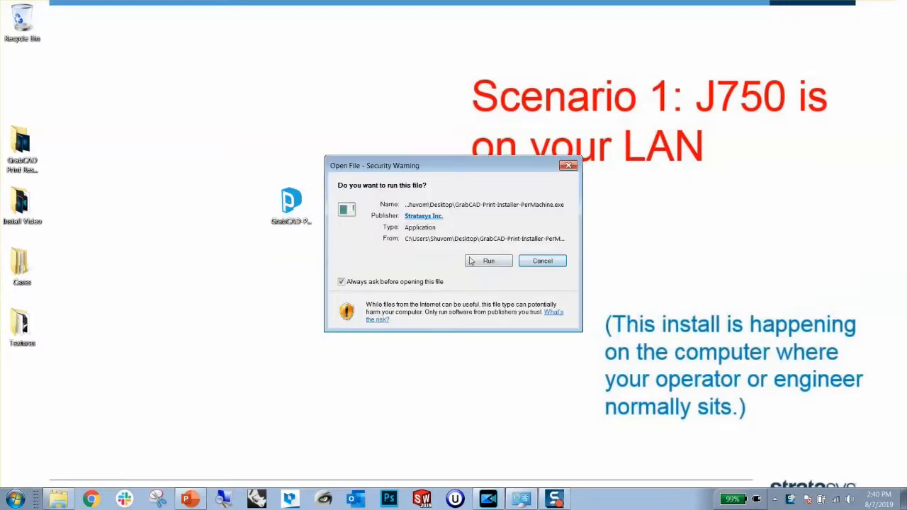
left_click(489, 261)
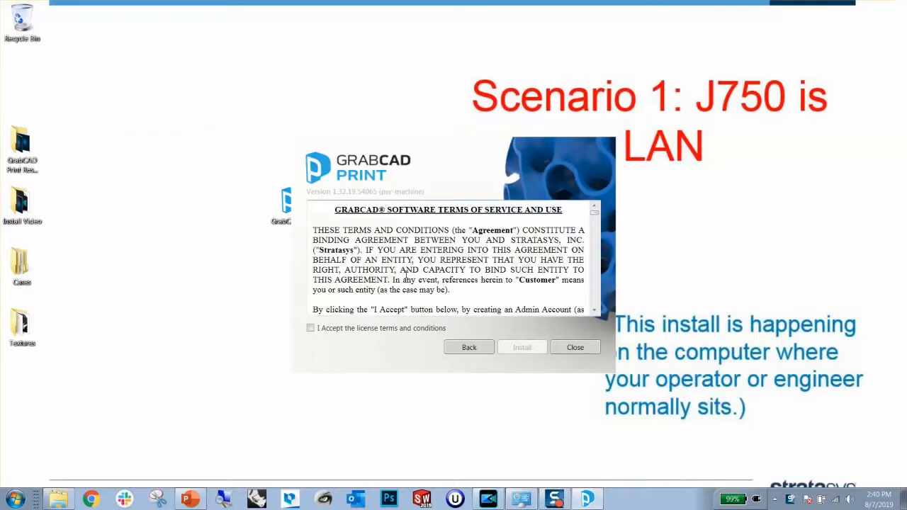
left_click(311, 328)
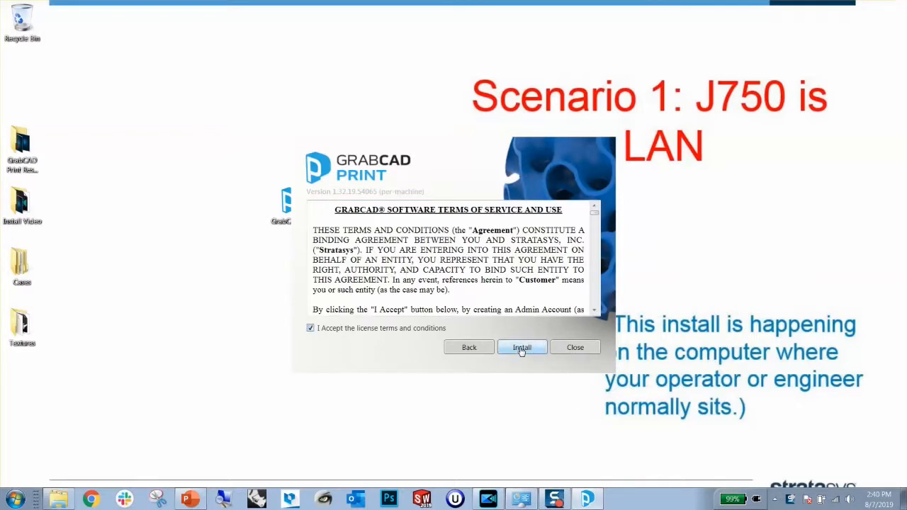
left_click(522, 347)
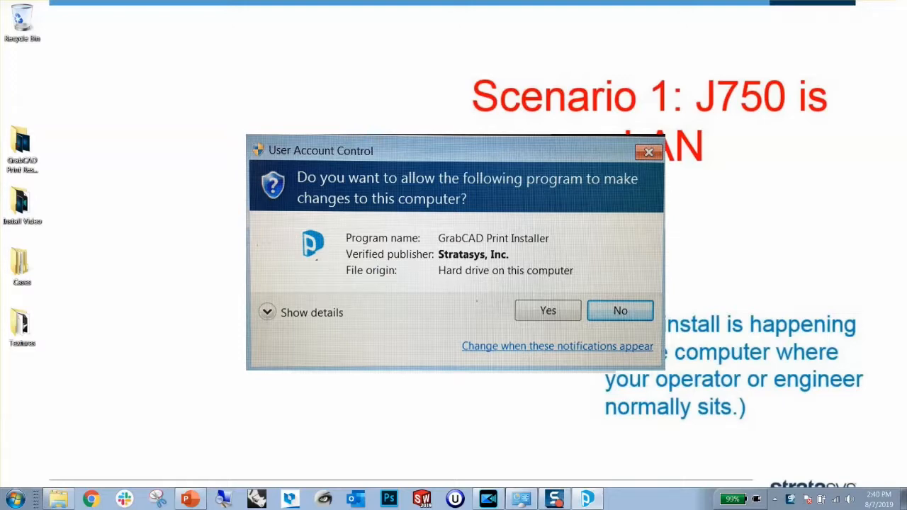
Approve the UAC prompt, close the finished installer and launch GrabCAD Print.
left_click(548, 311)
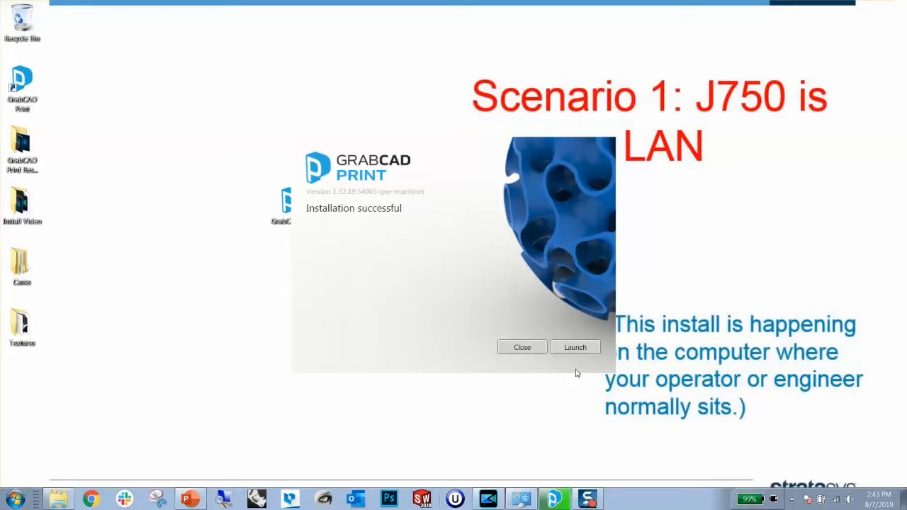
left_click(521, 348)
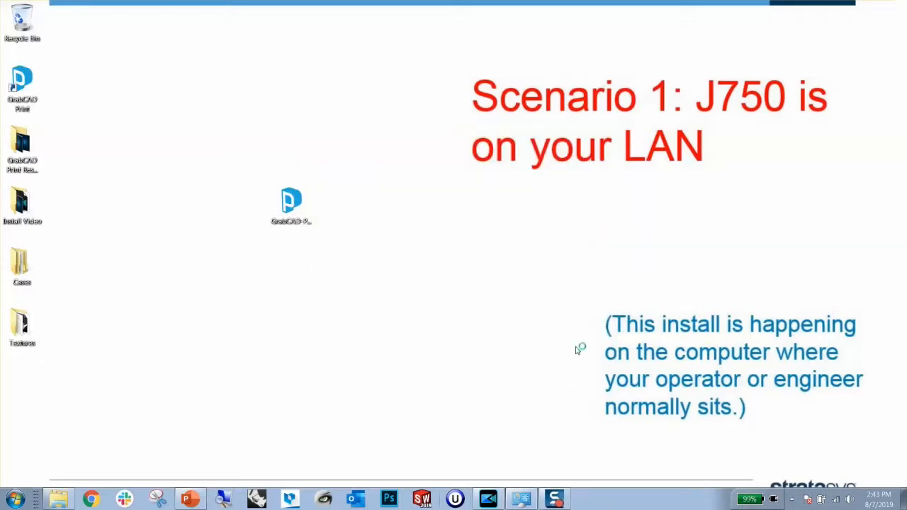
double_click(291, 202)
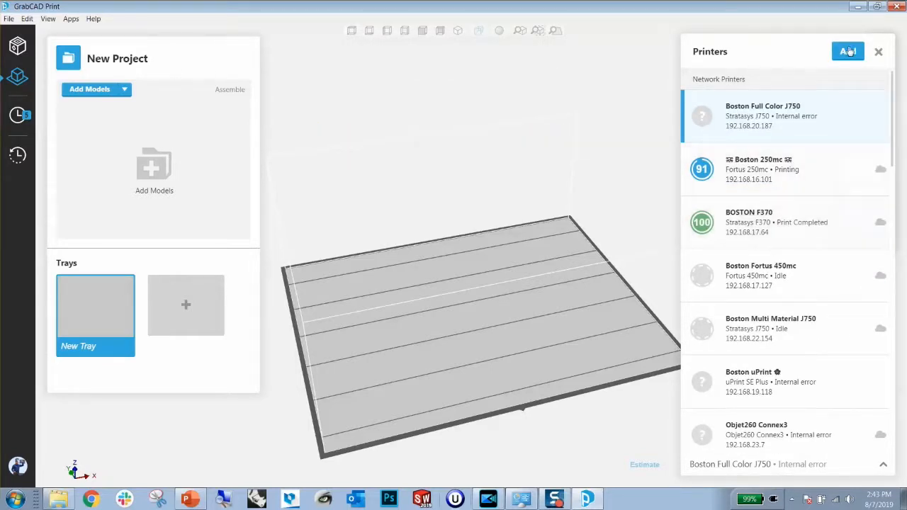
Add a network printer in the Printers panel to view the discovered J750s.
left_click(848, 51)
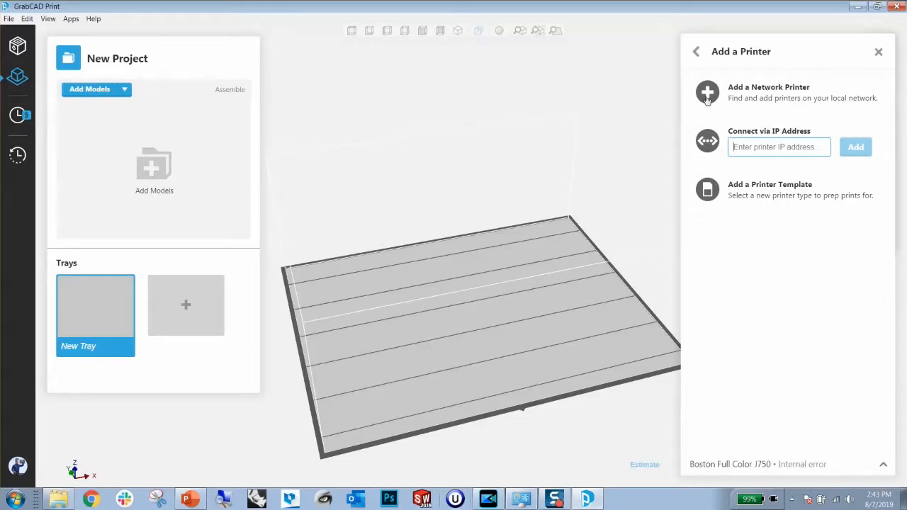
left_click(707, 93)
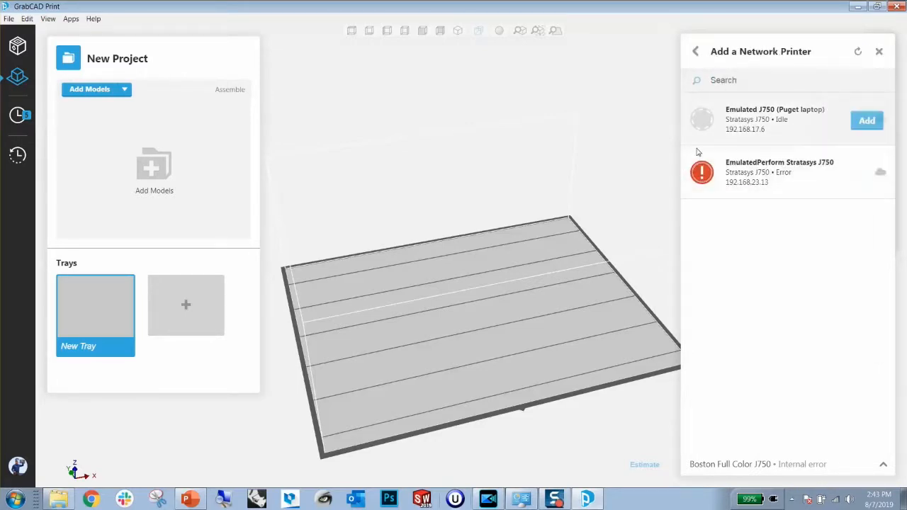
left_click(695, 51)
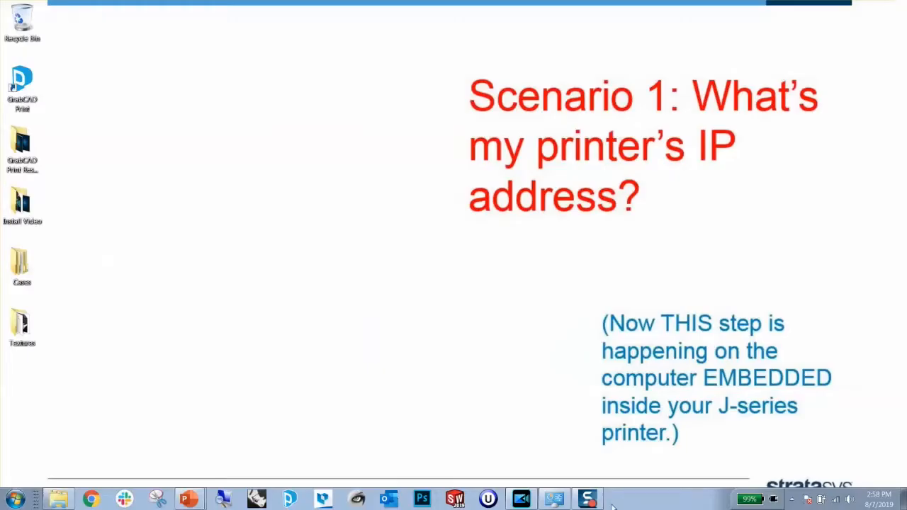
Open cmd.exe and run ipconfig/all to find wireless IPv4 address 192.168.1.25.
left_click(11, 500)
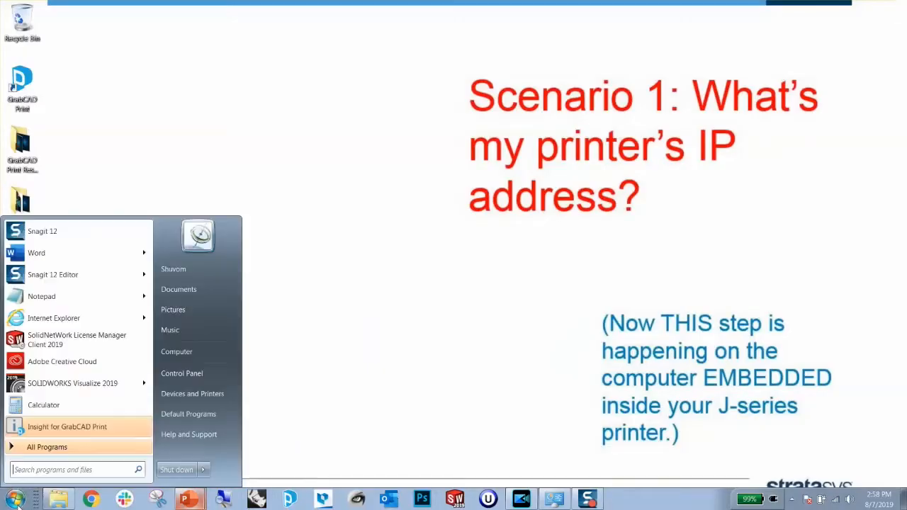
type("cmd")
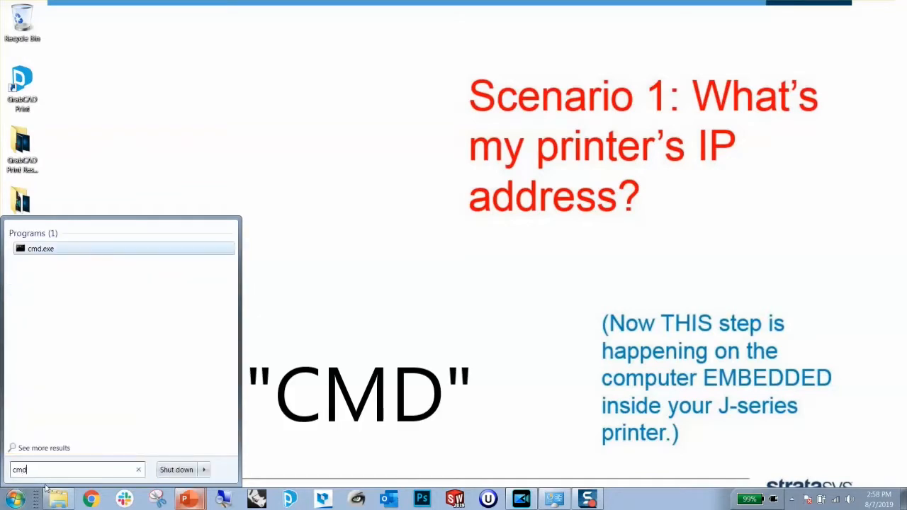
left_click(41, 248)
type("i")
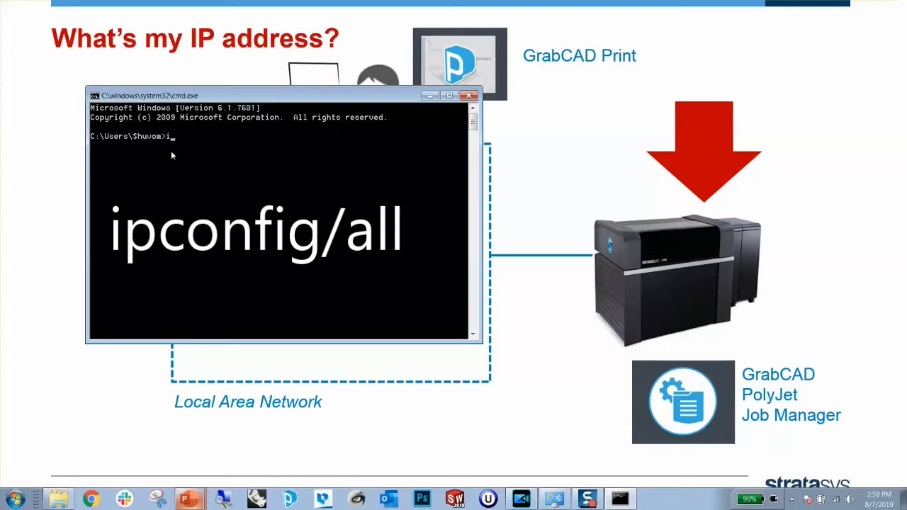
type("pconfi")
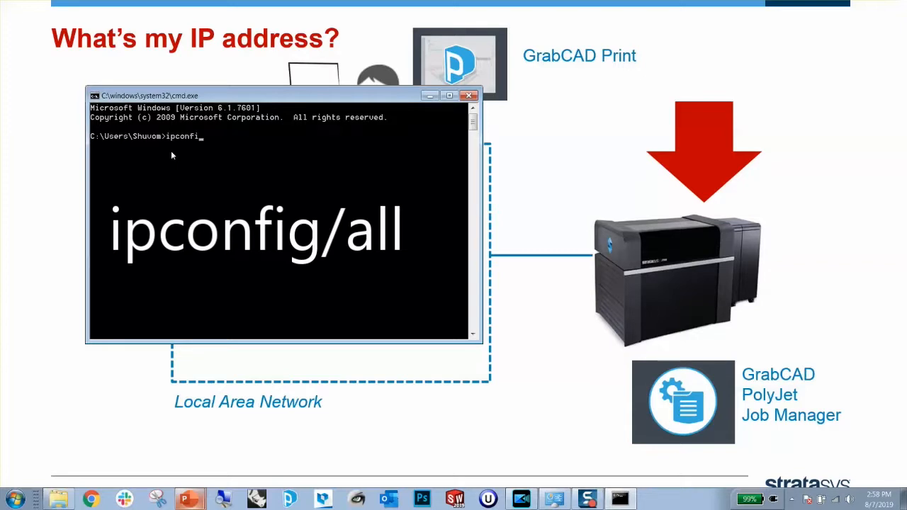
type("g/")
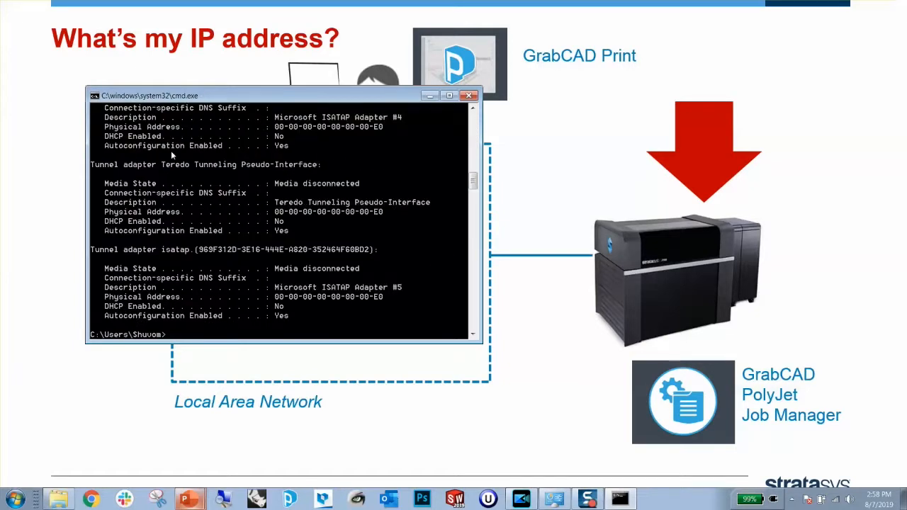
mouse_move(467, 247)
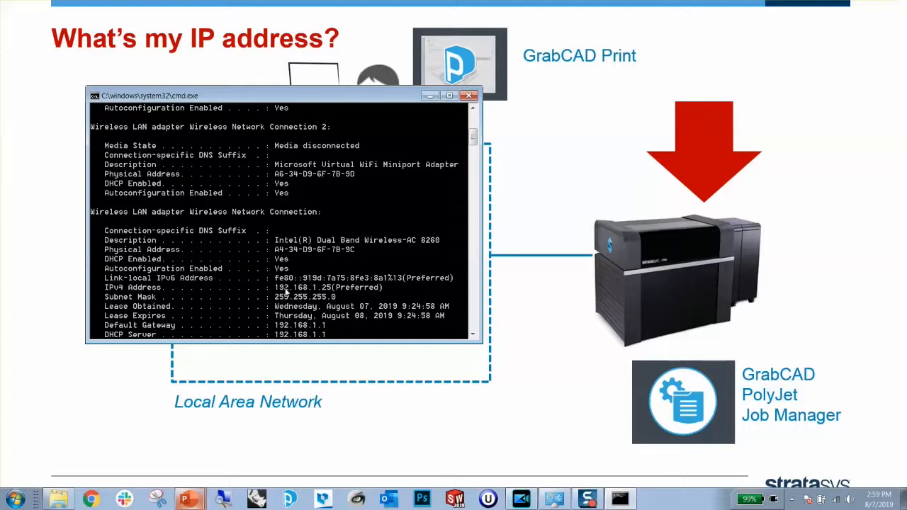
mouse_move(469, 119)
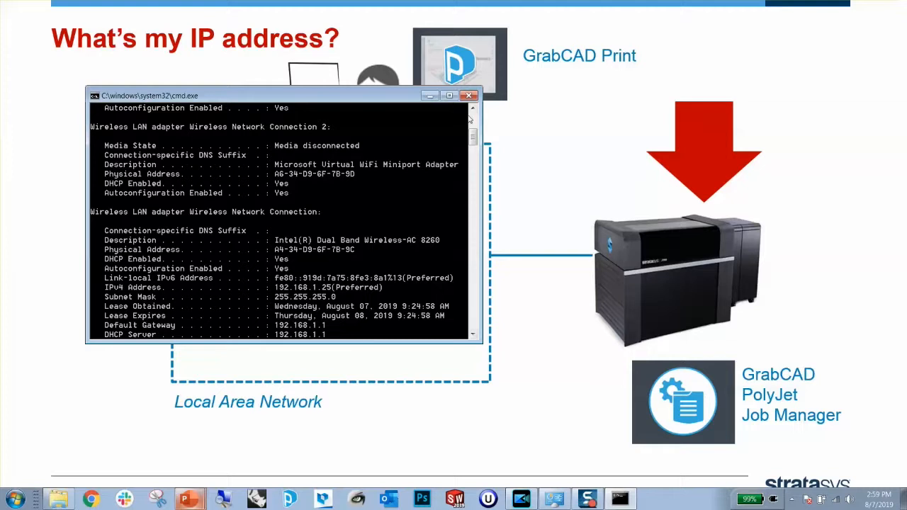
left_click(469, 95)
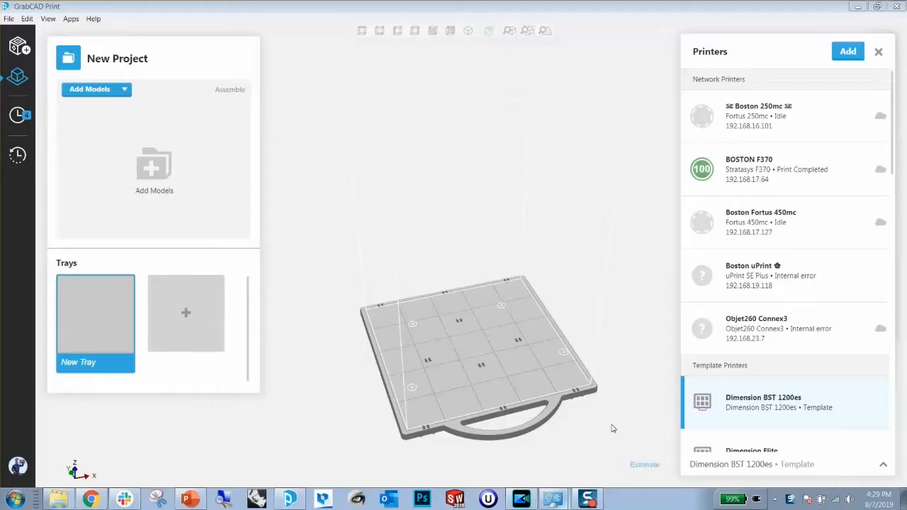
mouse_move(849, 51)
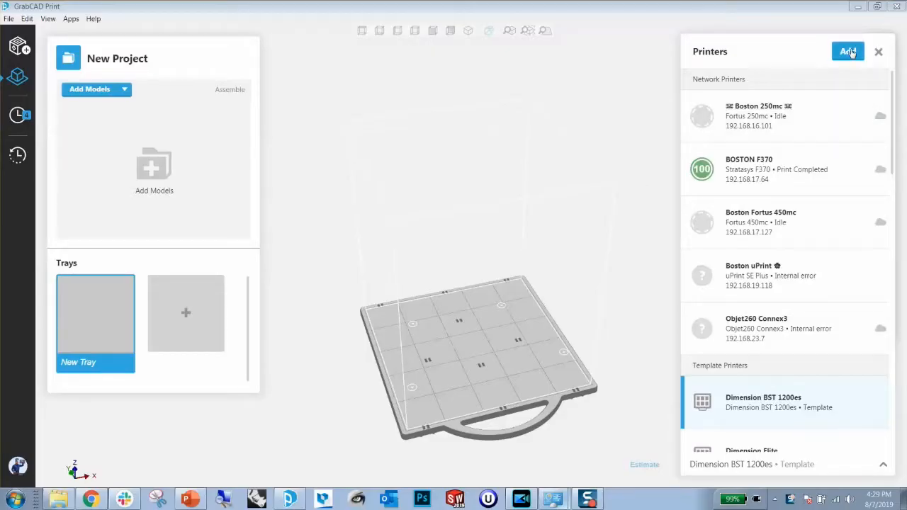
Add the Boston Multi Material J750 and dismiss the version mismatch warning.
left_click(849, 51)
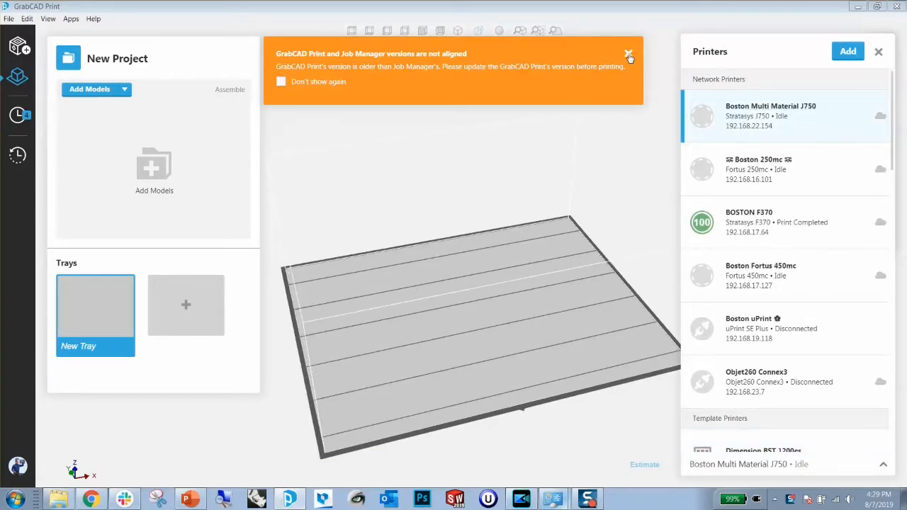
left_click(771, 115)
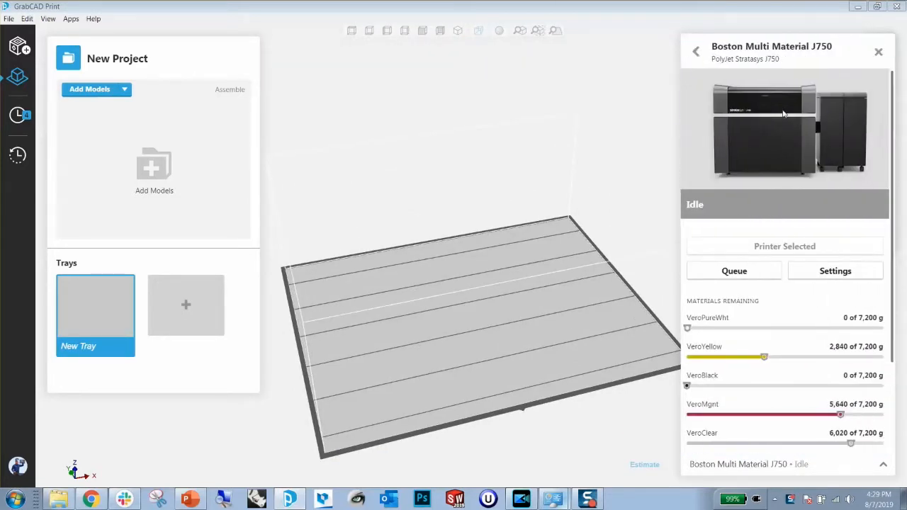